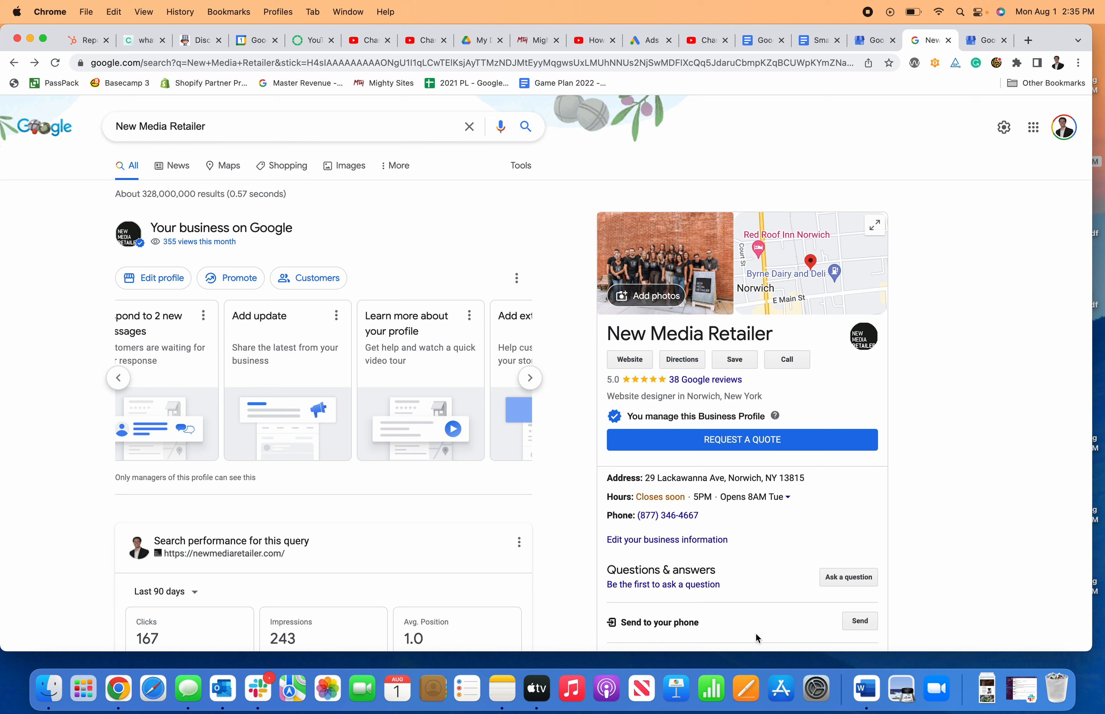
{"action": "mouse_move", "coordinate": [560, 370]}
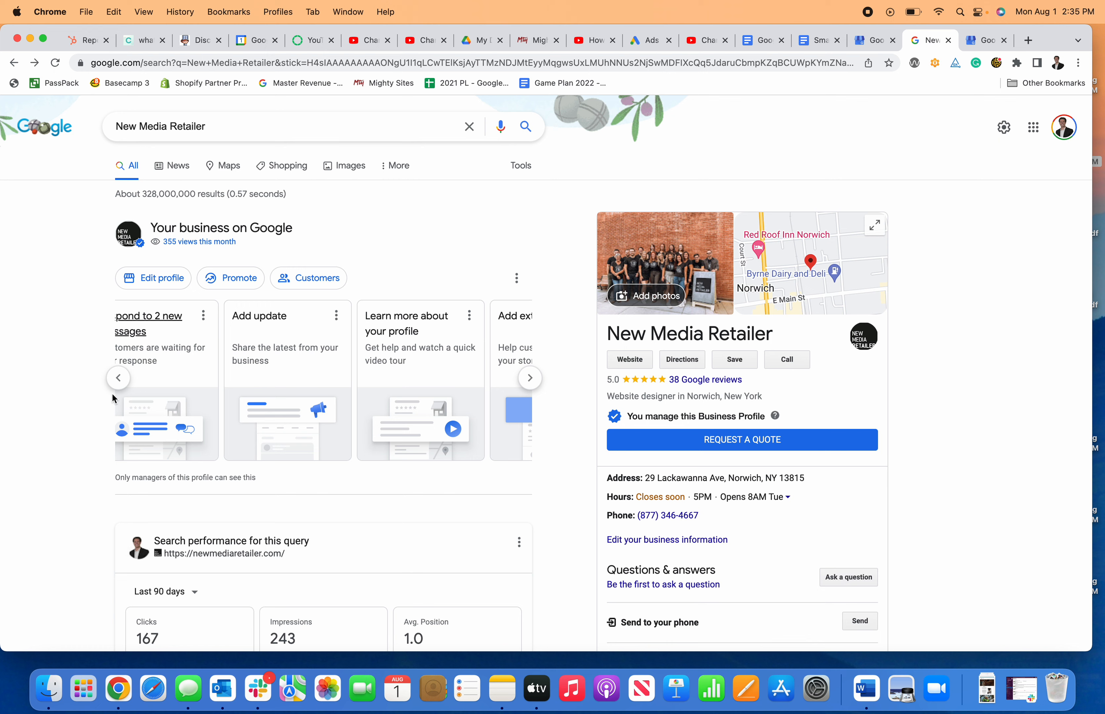
{"action": "left_click", "coordinate": [529, 378]}
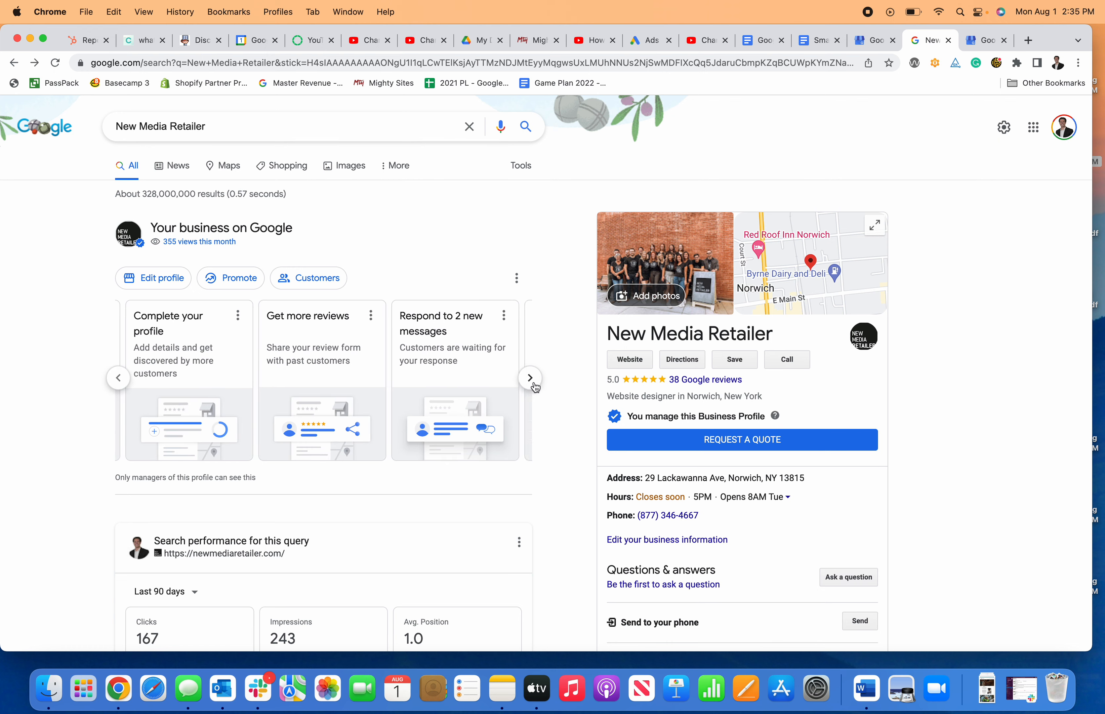
{"action": "left_click", "coordinate": [529, 378]}
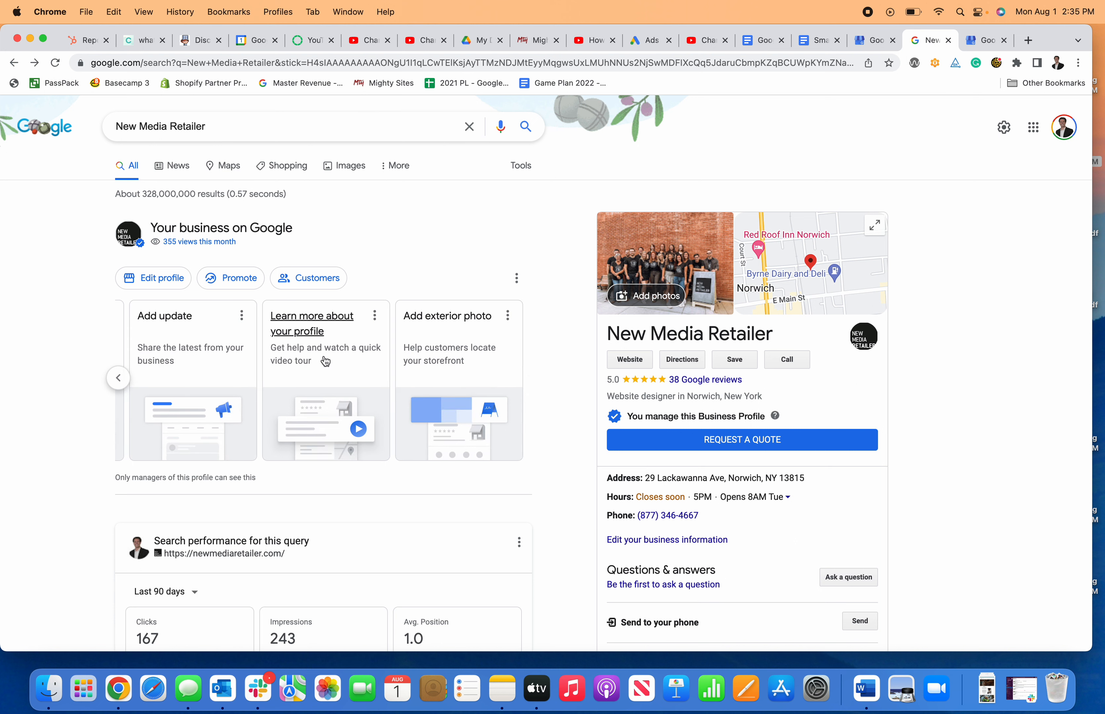
{"action": "mouse_move", "coordinate": [281, 329]}
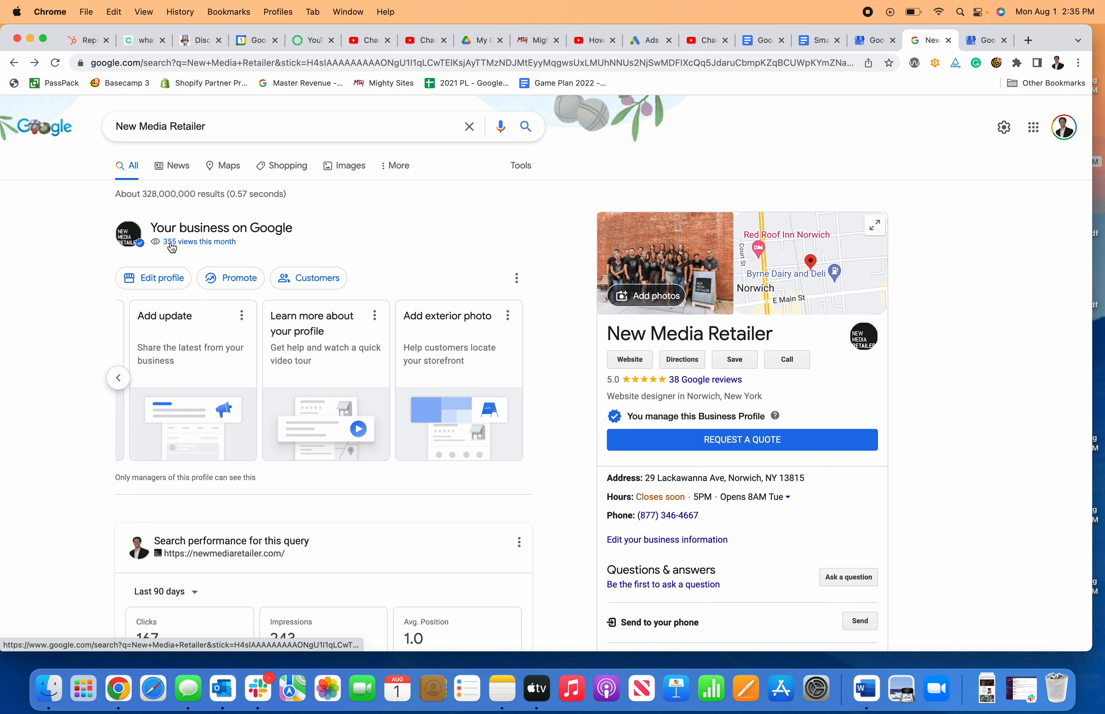
{"action": "mouse_move", "coordinate": [195, 248]}
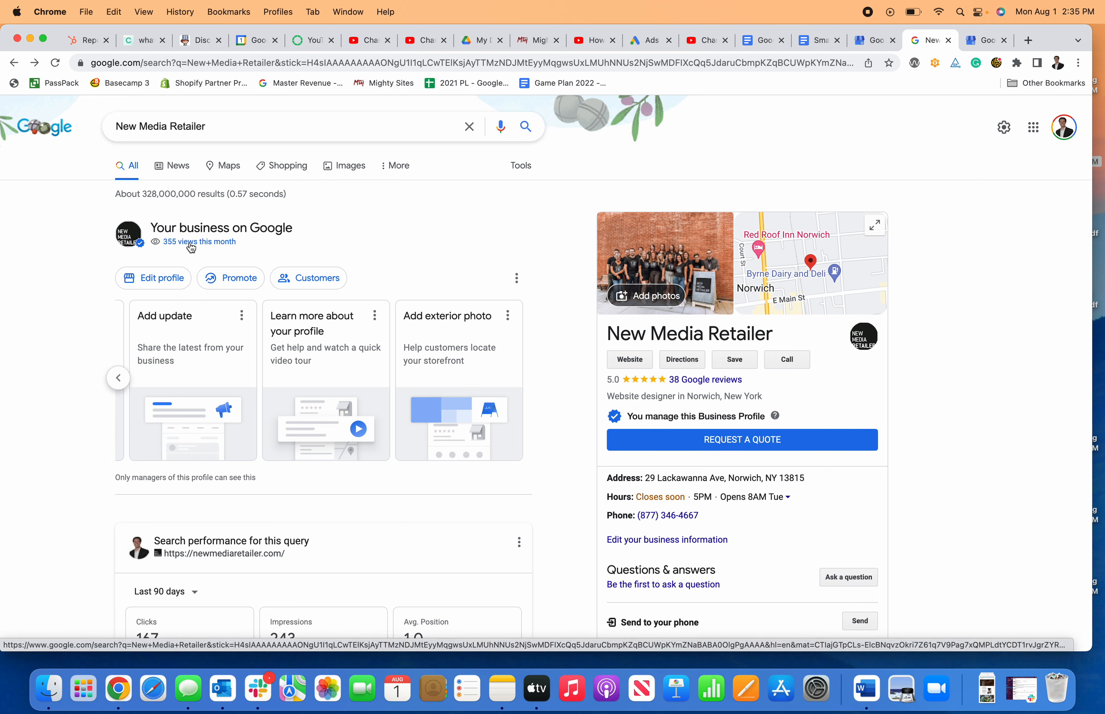
{"action": "left_click", "coordinate": [186, 242]}
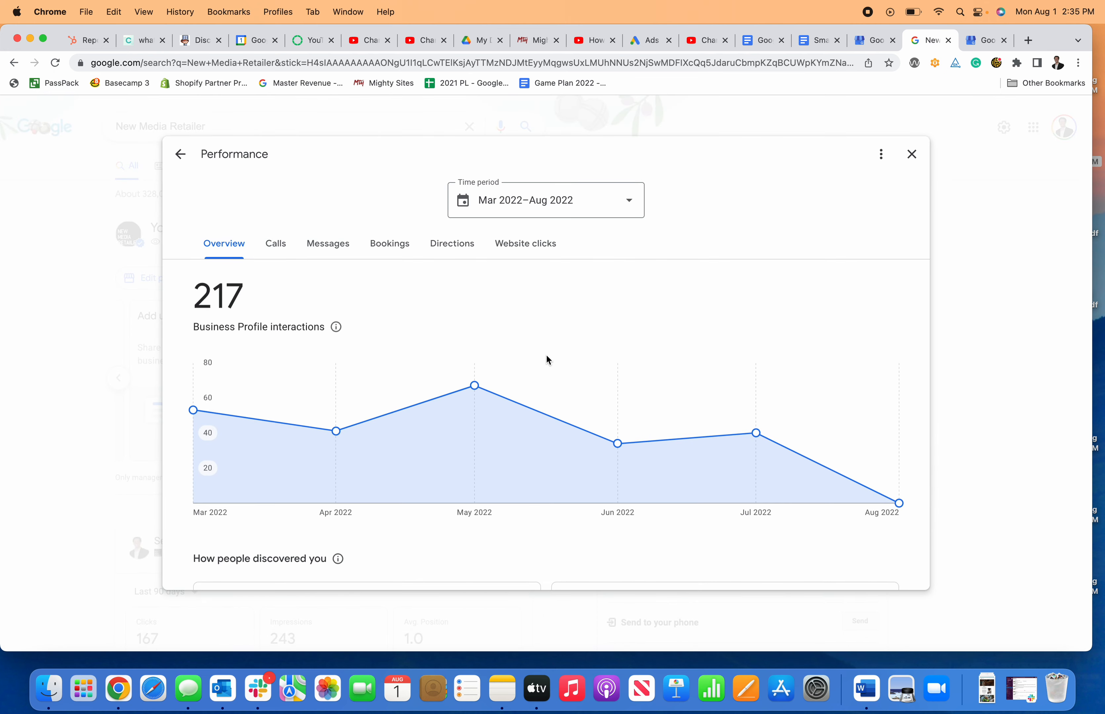
{"action": "left_click", "coordinate": [275, 244]}
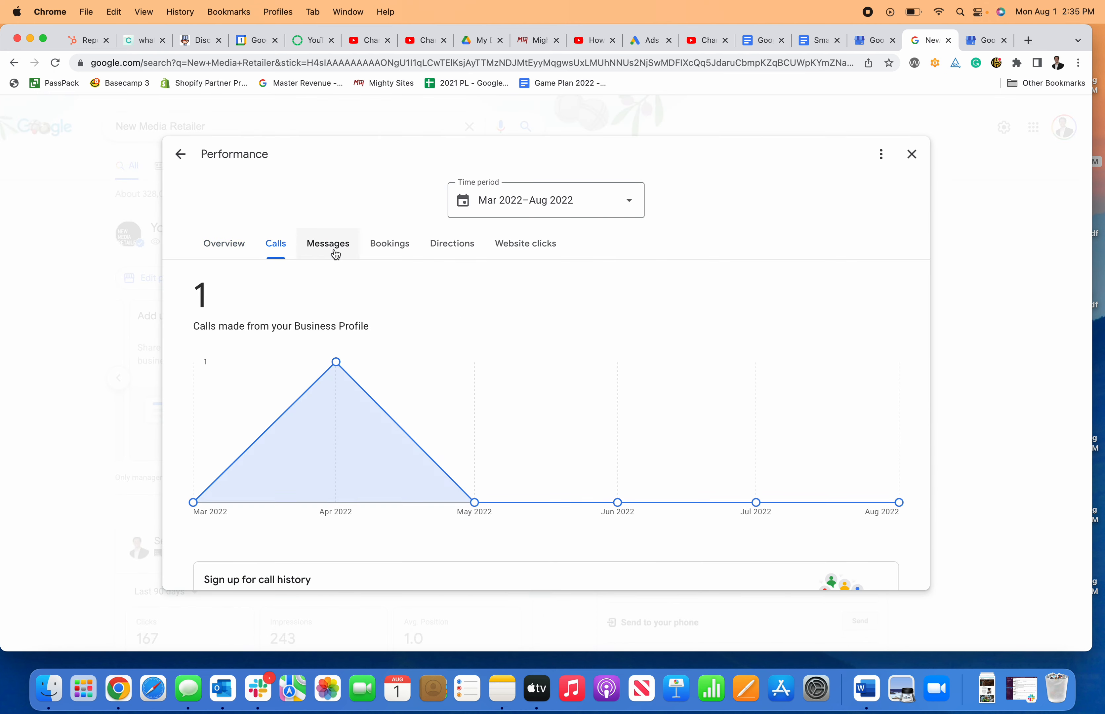
{"action": "left_click", "coordinate": [223, 243]}
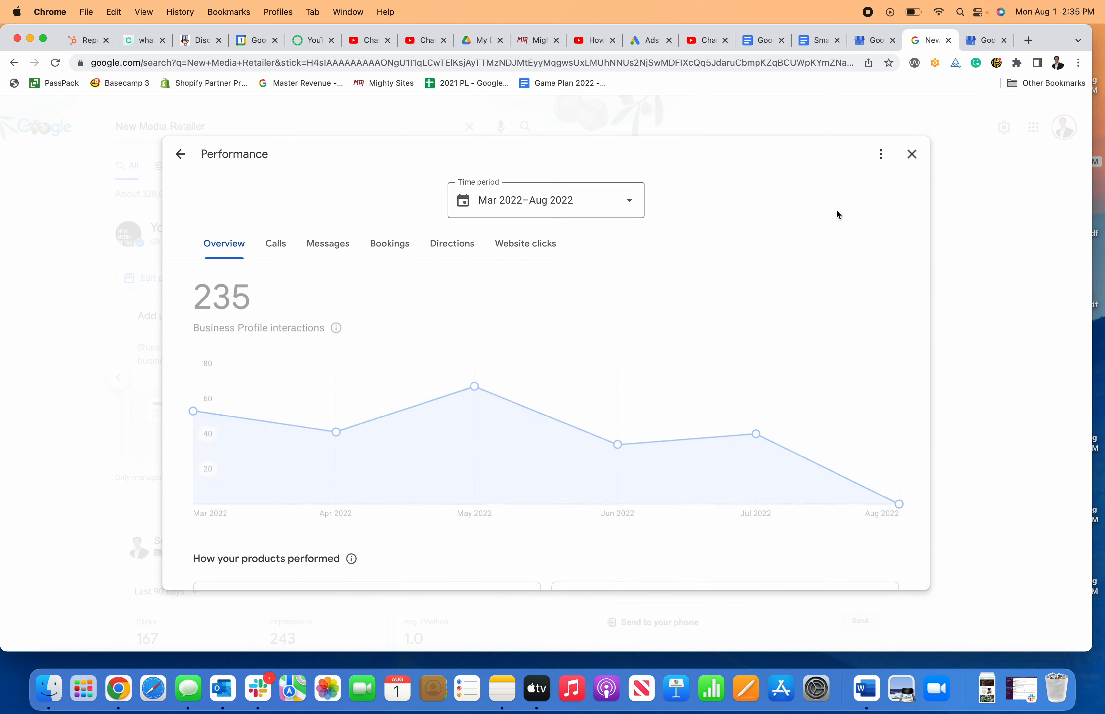
{"action": "left_click", "coordinate": [911, 154]}
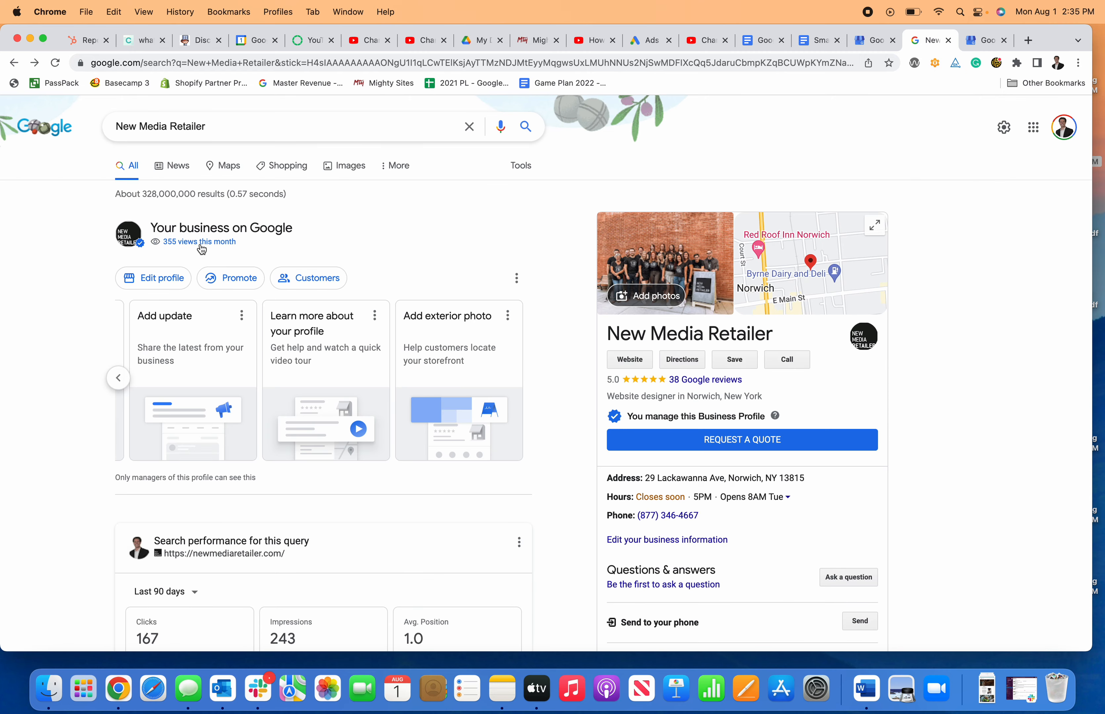